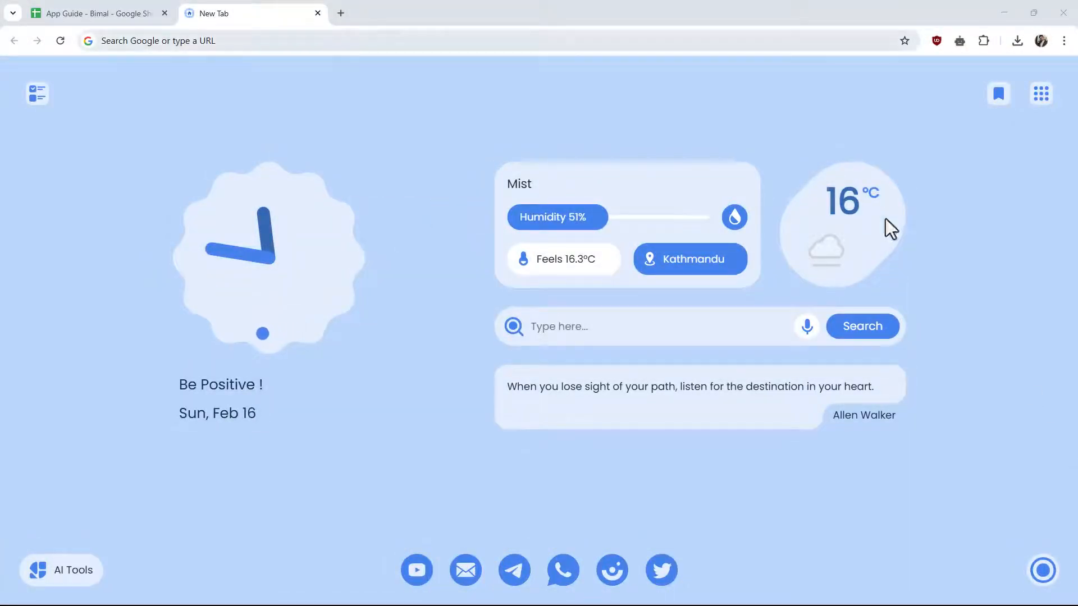
- Enter 'mail' in a new tab's address bar to reach Yahoo Mail sign-in
type("mail")
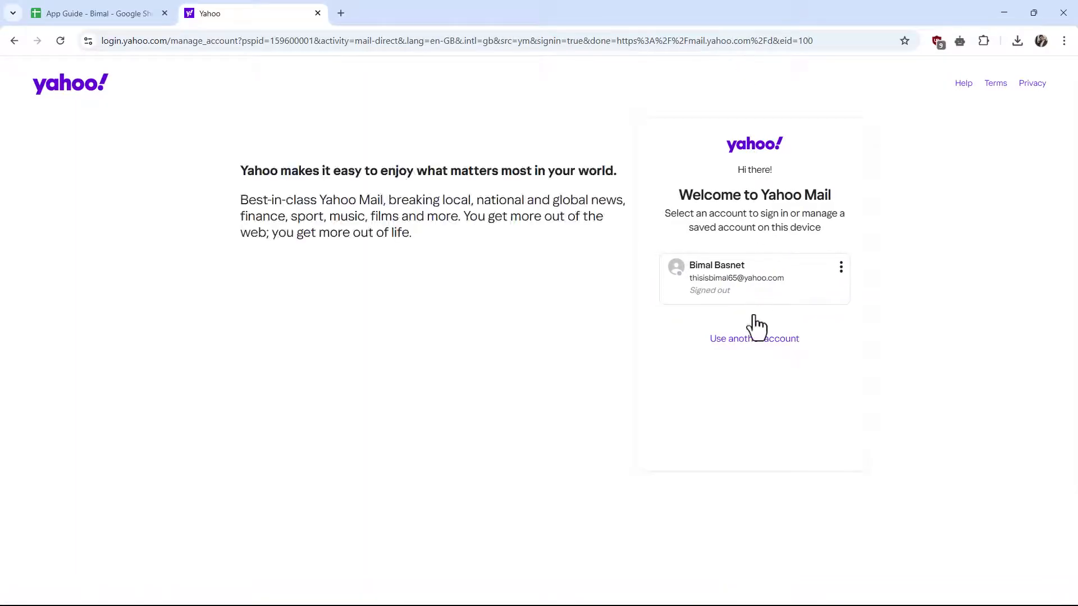
- Choose the saved signed-out account card on the Welcome to Yahoo Mail page
left_click(736, 278)
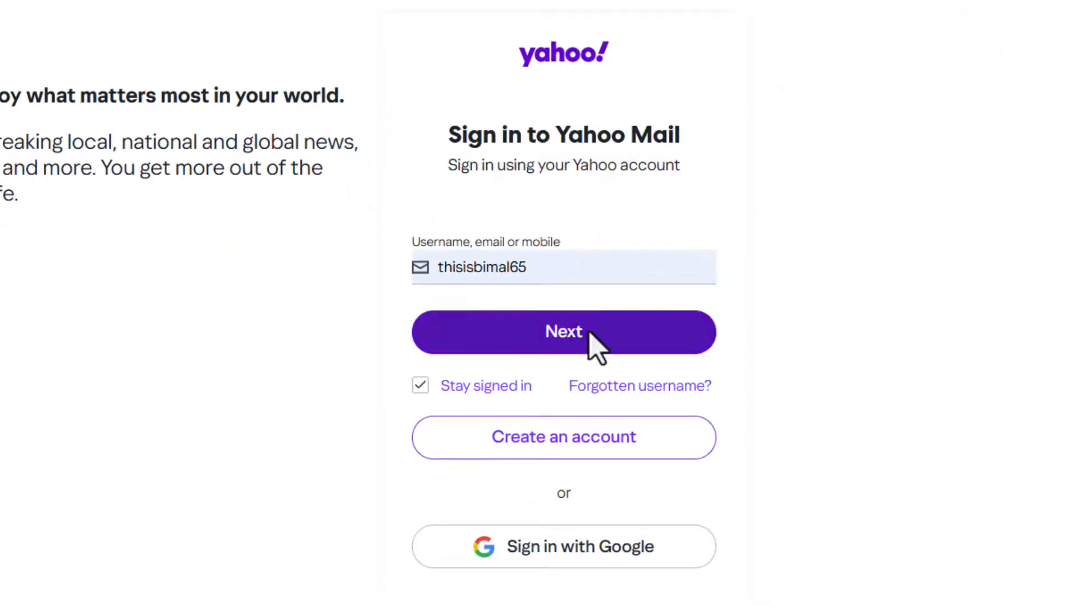
- Continue past the username step to the WhatsApp verification option
left_click(563, 332)
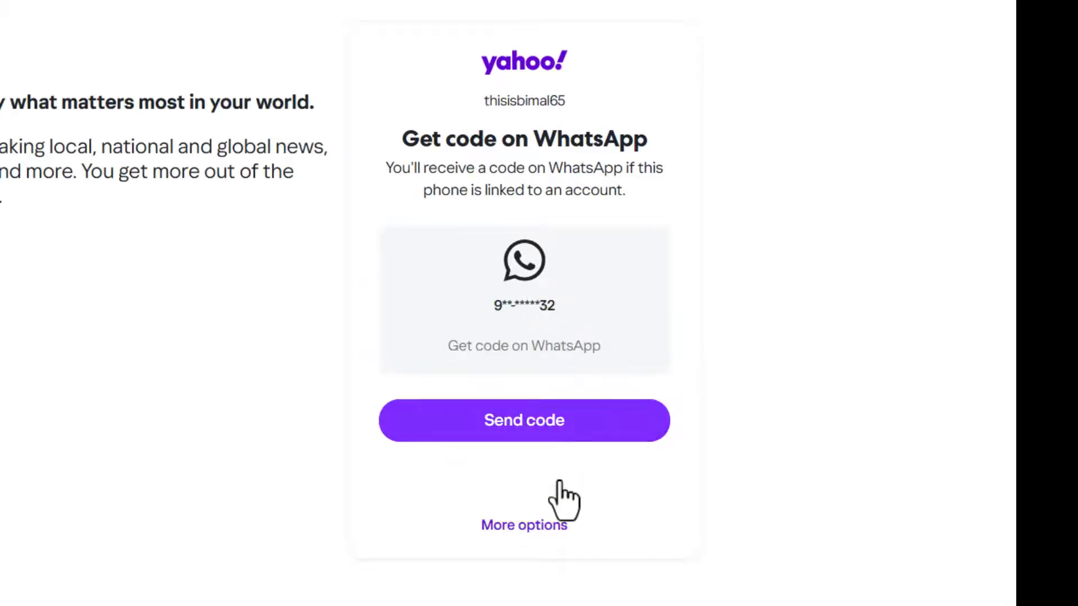
- Check More options, restart sign-in, then send the code to WhatsApp
left_click(524, 525)
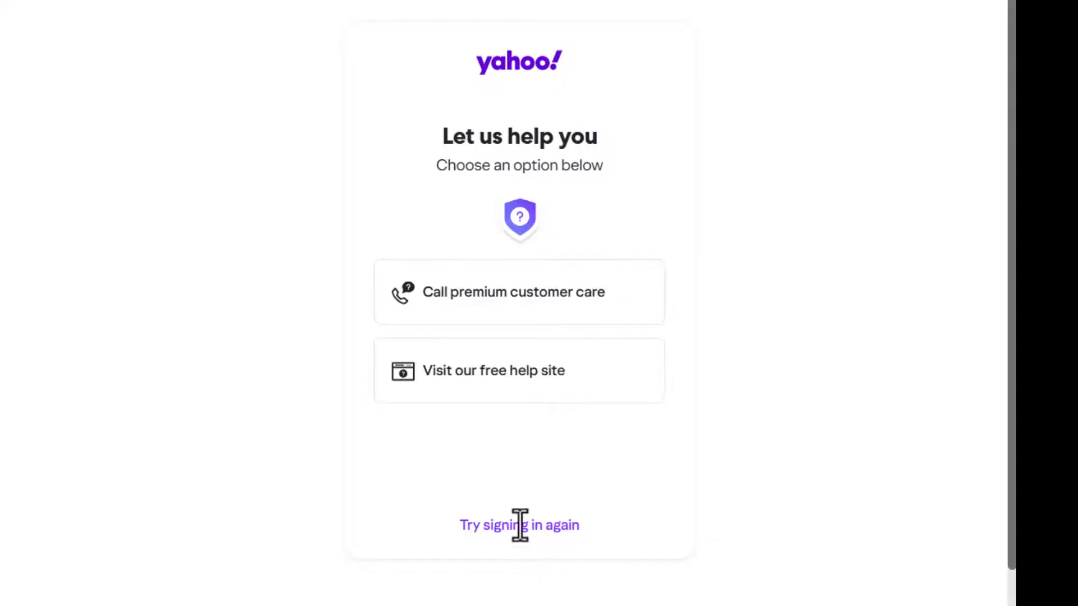
left_click(518, 524)
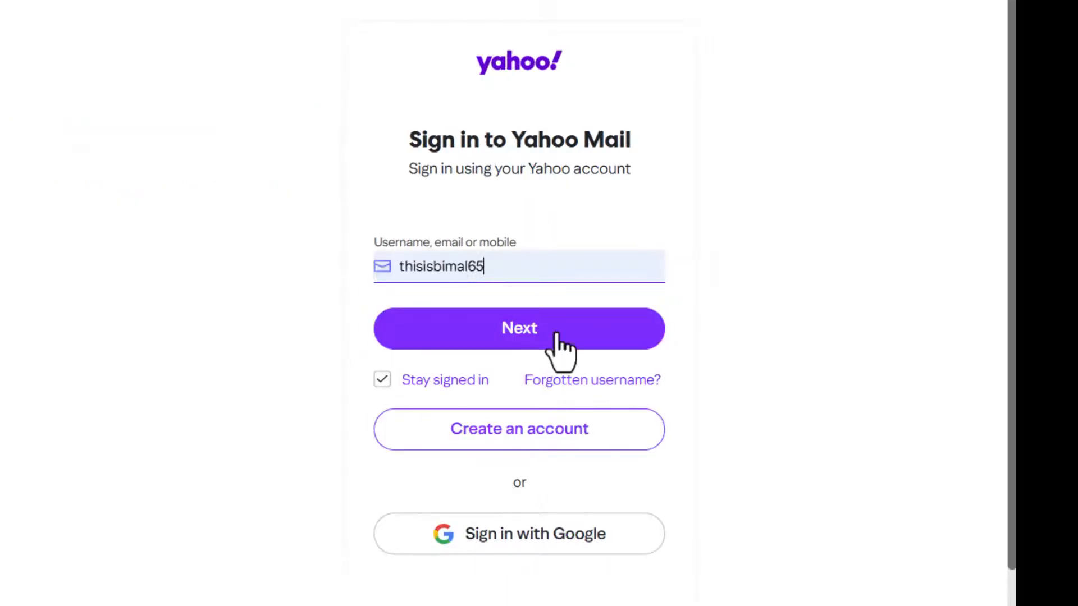
left_click(519, 328)
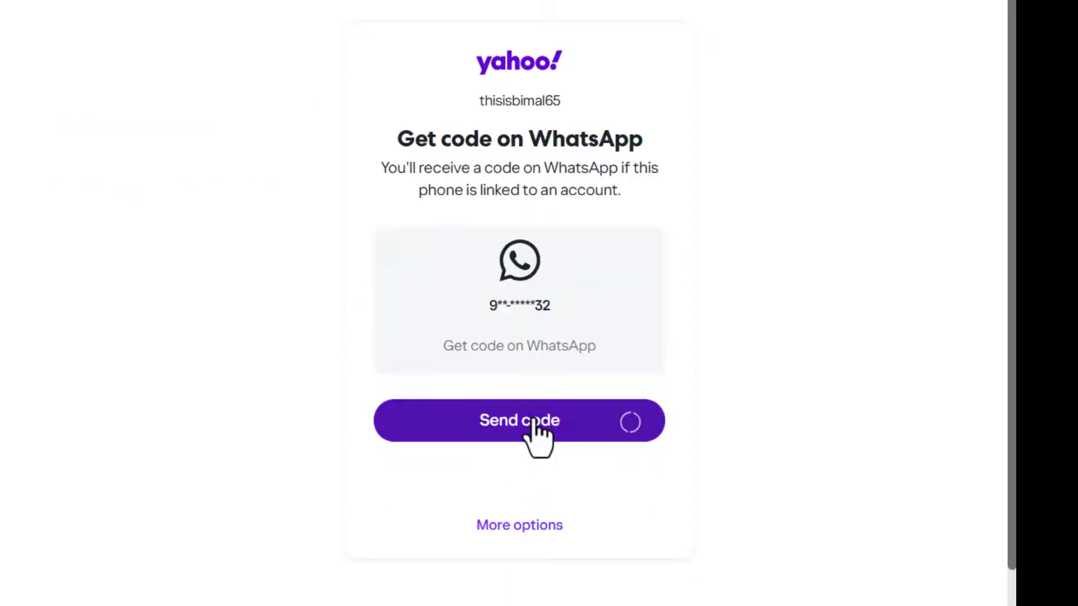
left_click(519, 421)
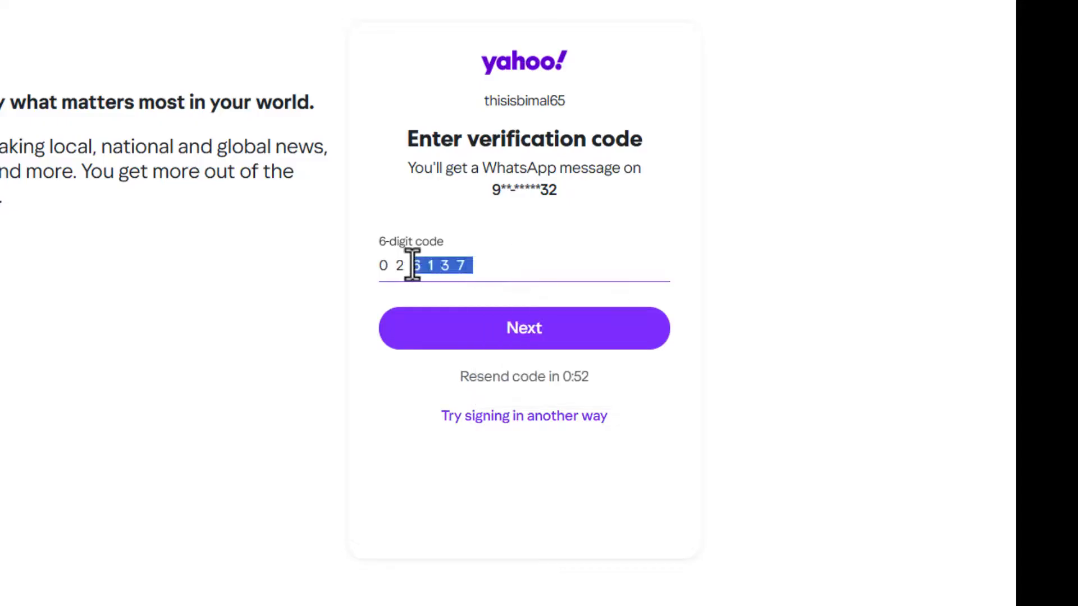
- Submit the entered six-digit WhatsApp verification code
left_click(523, 328)
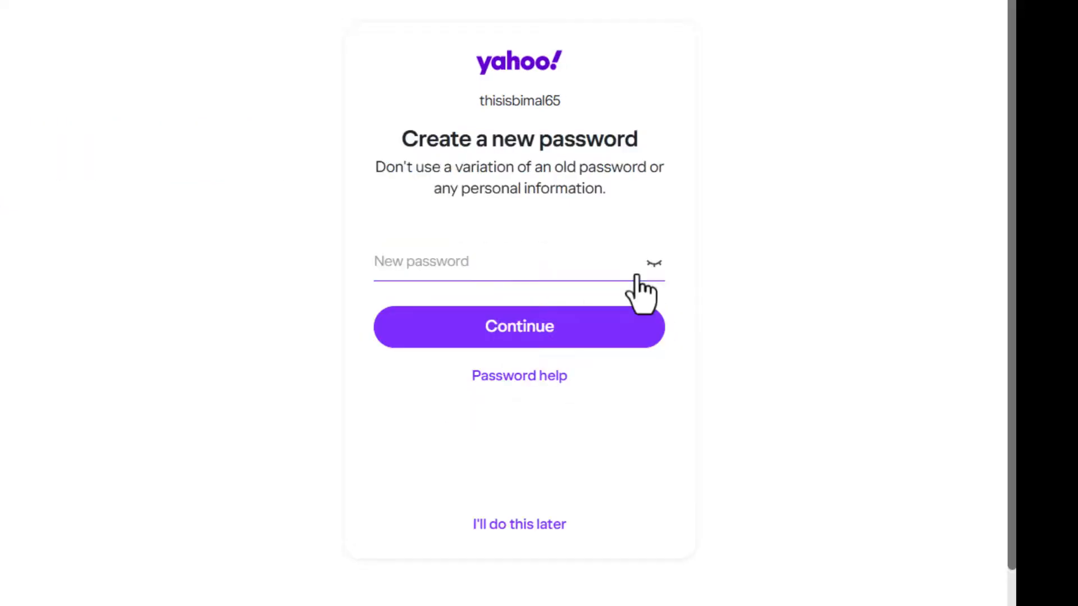